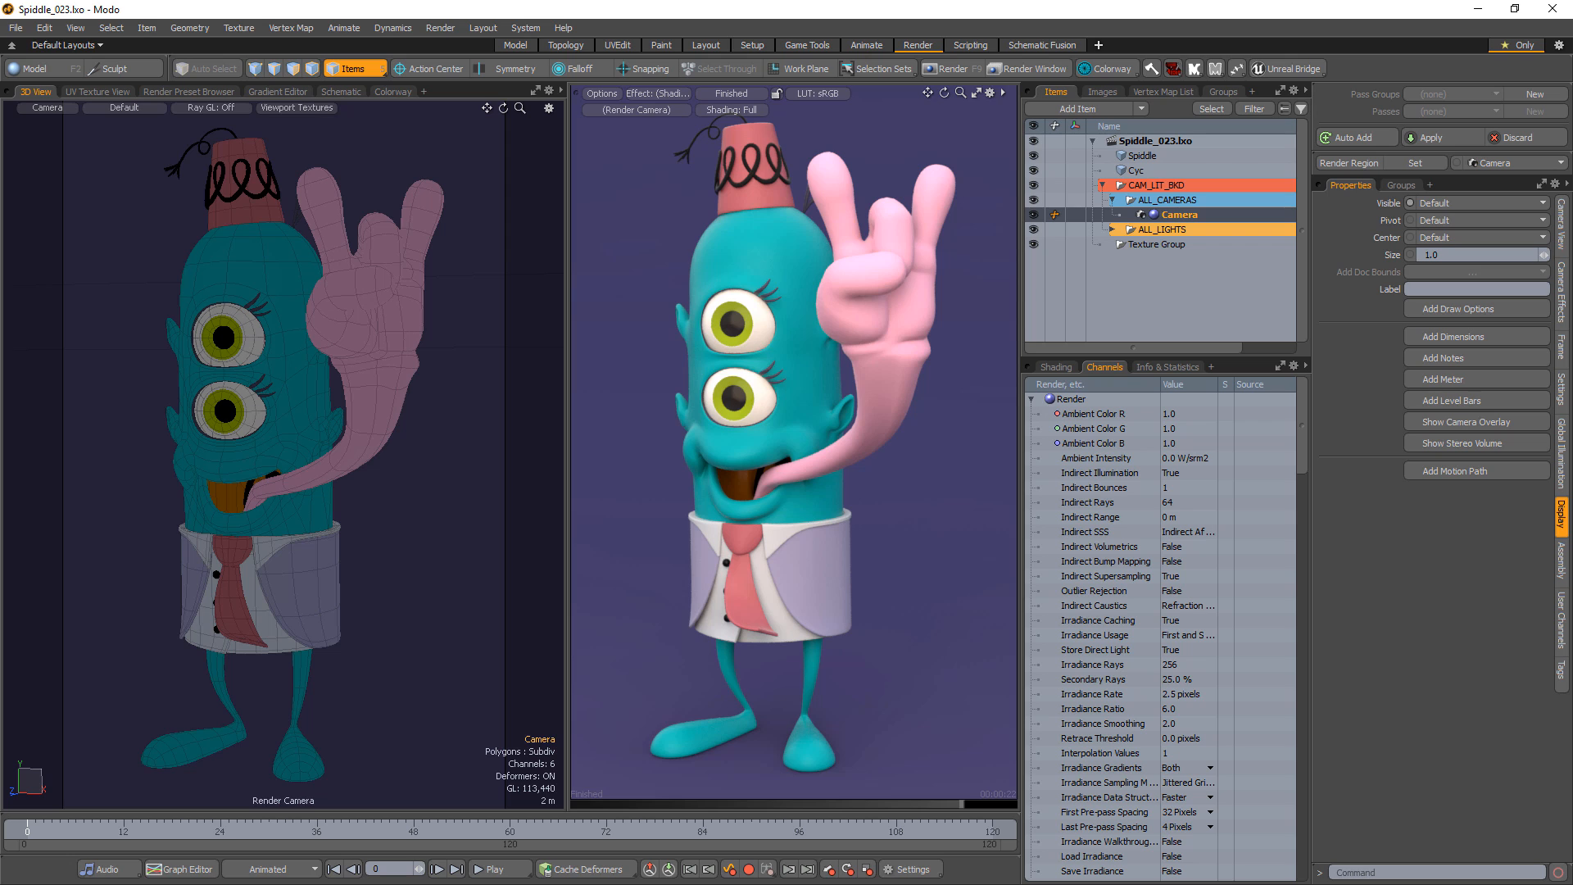
mouse_move(1476, 421)
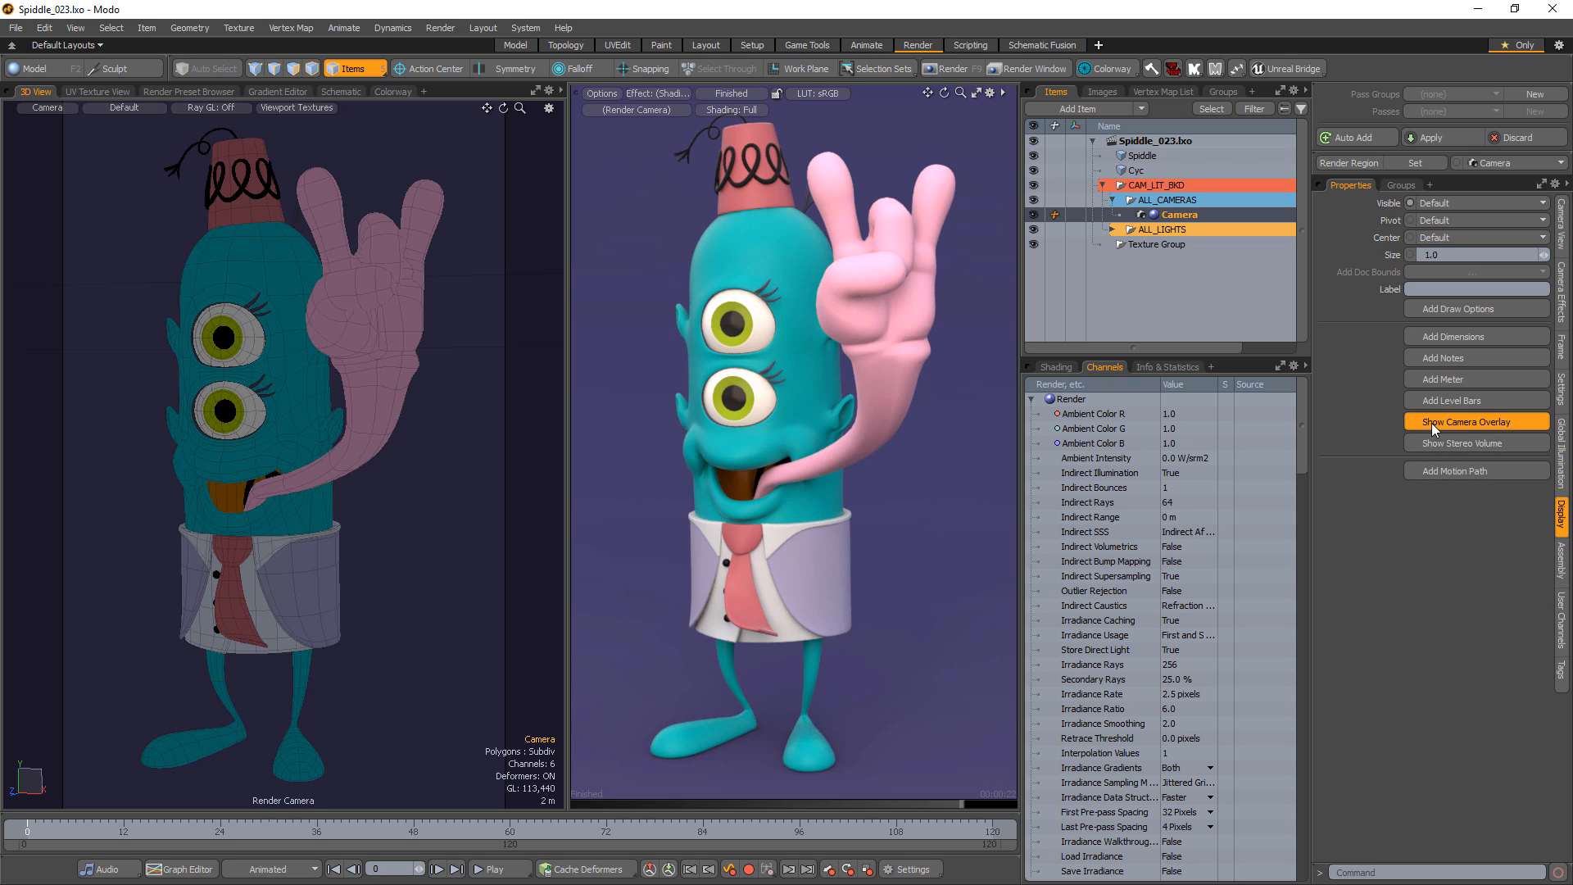
- Show the camera overlay settings and switch off the Action Safe frame guide
click(1472, 421)
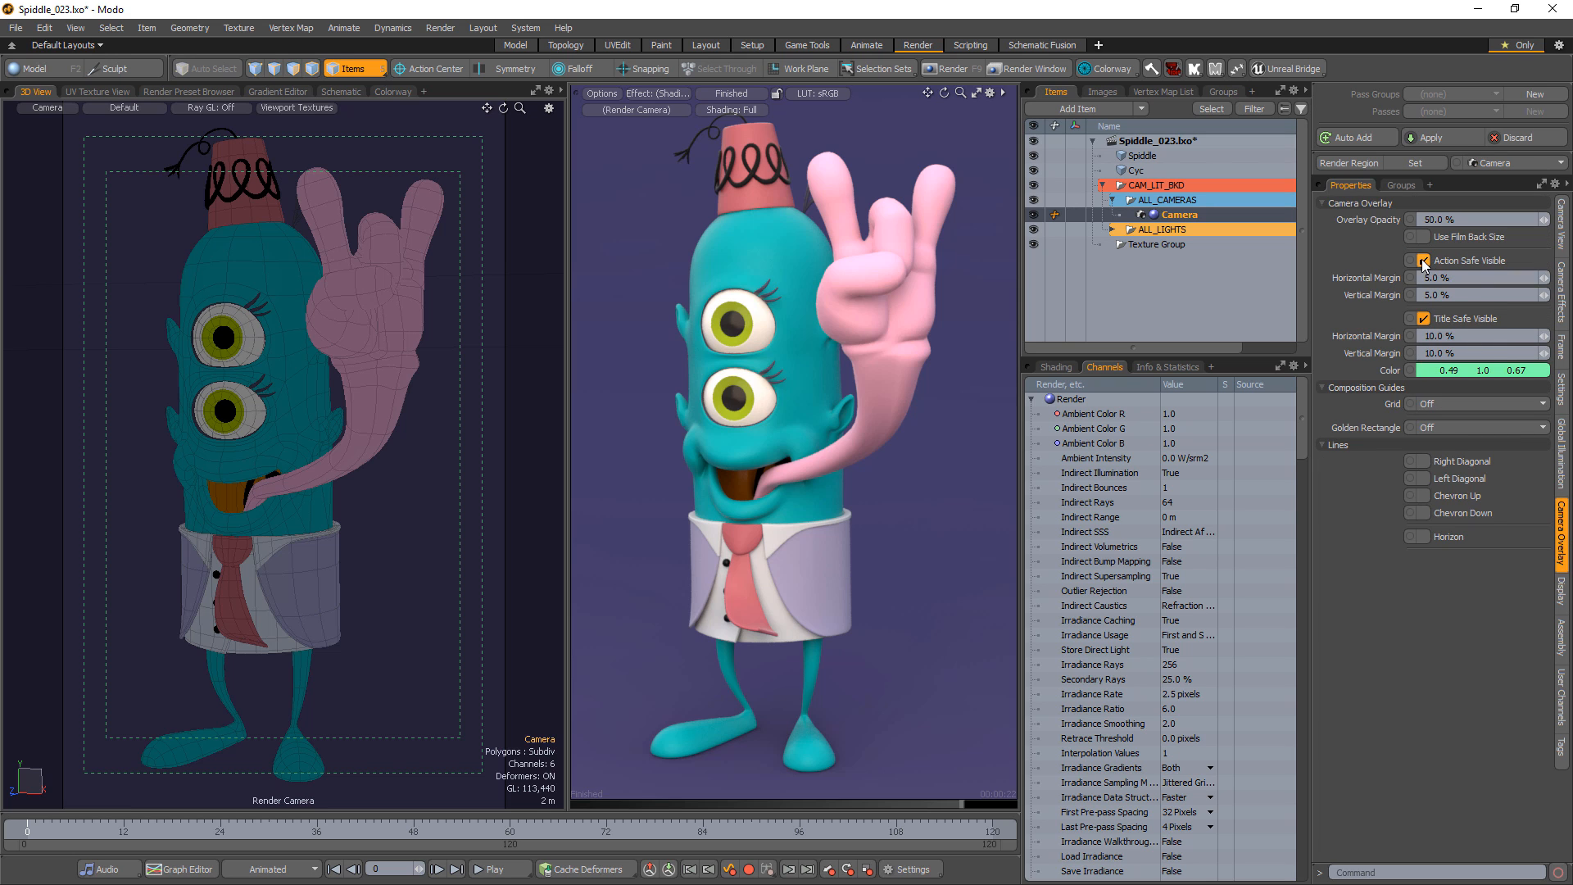
click(1414, 260)
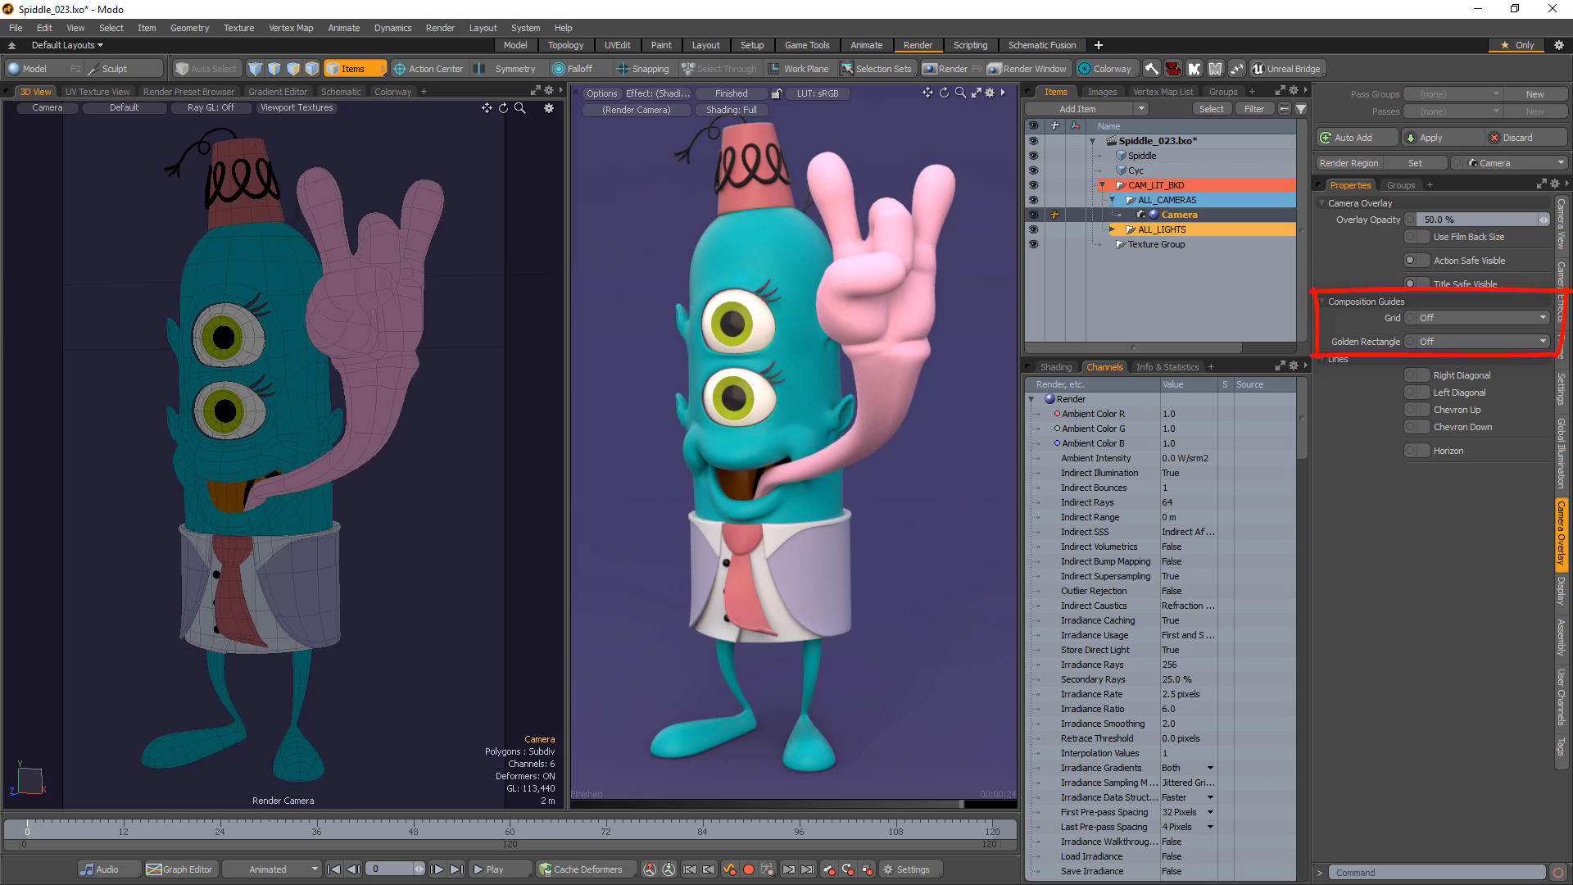
click(1475, 316)
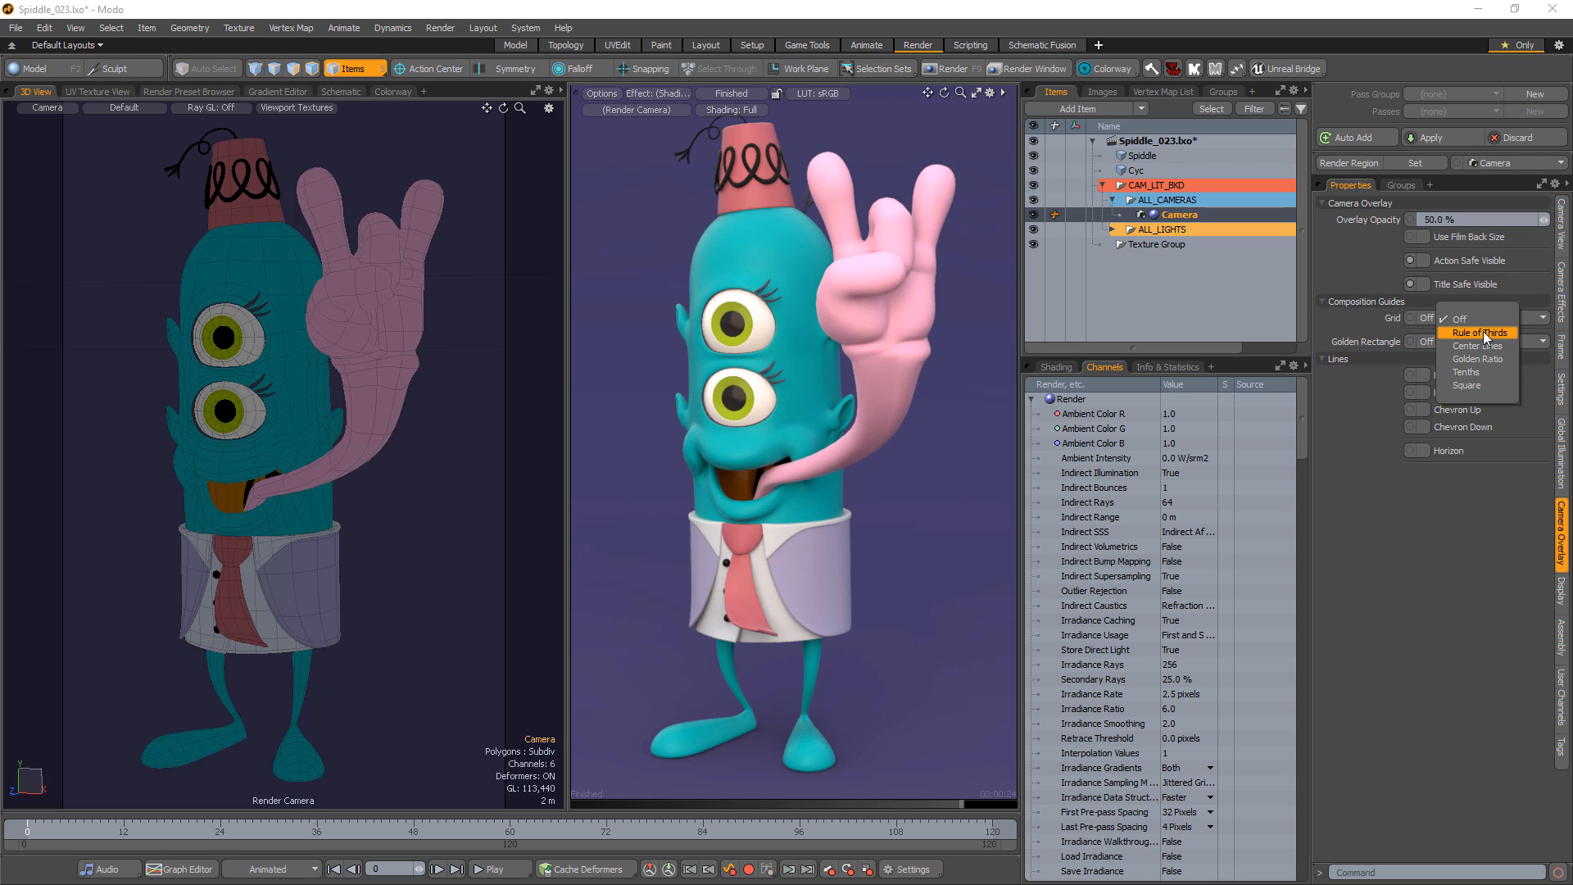
click(1475, 345)
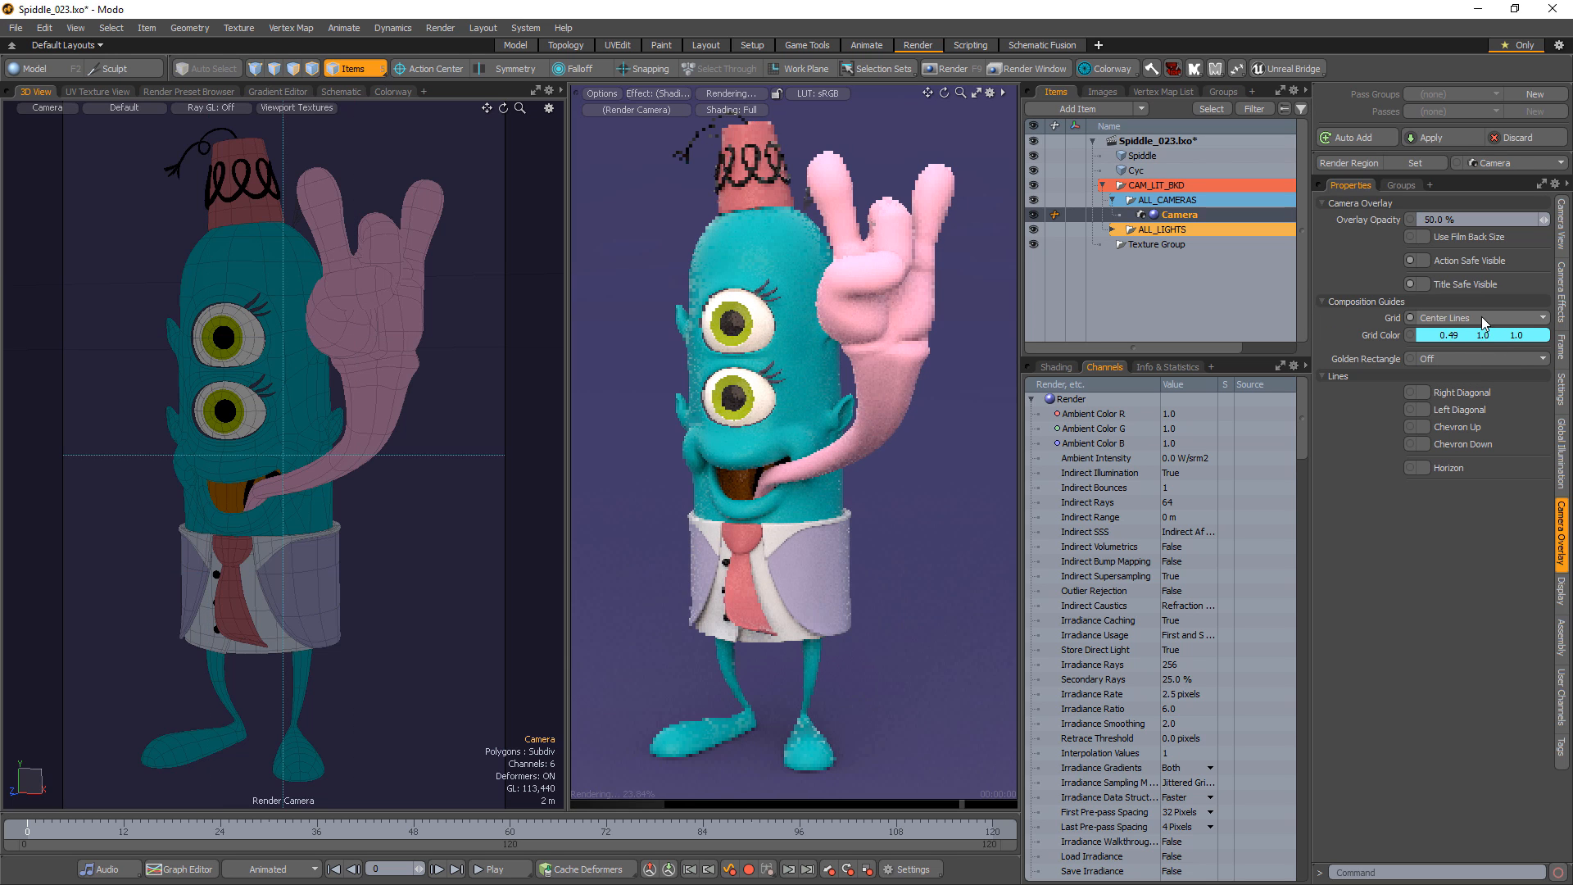
click(1473, 316)
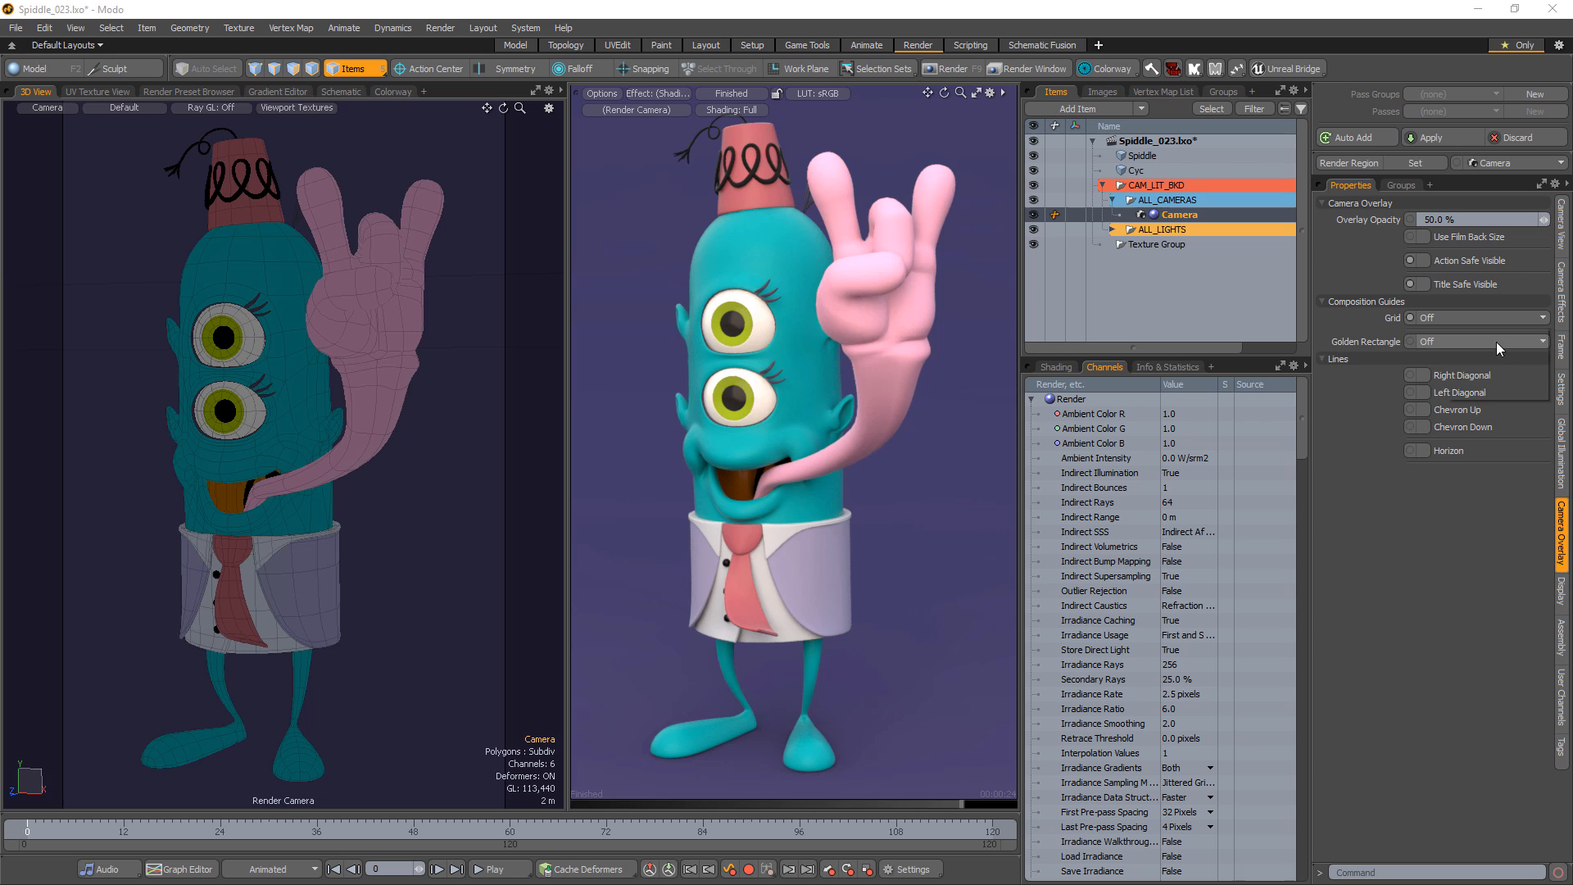
click(1474, 341)
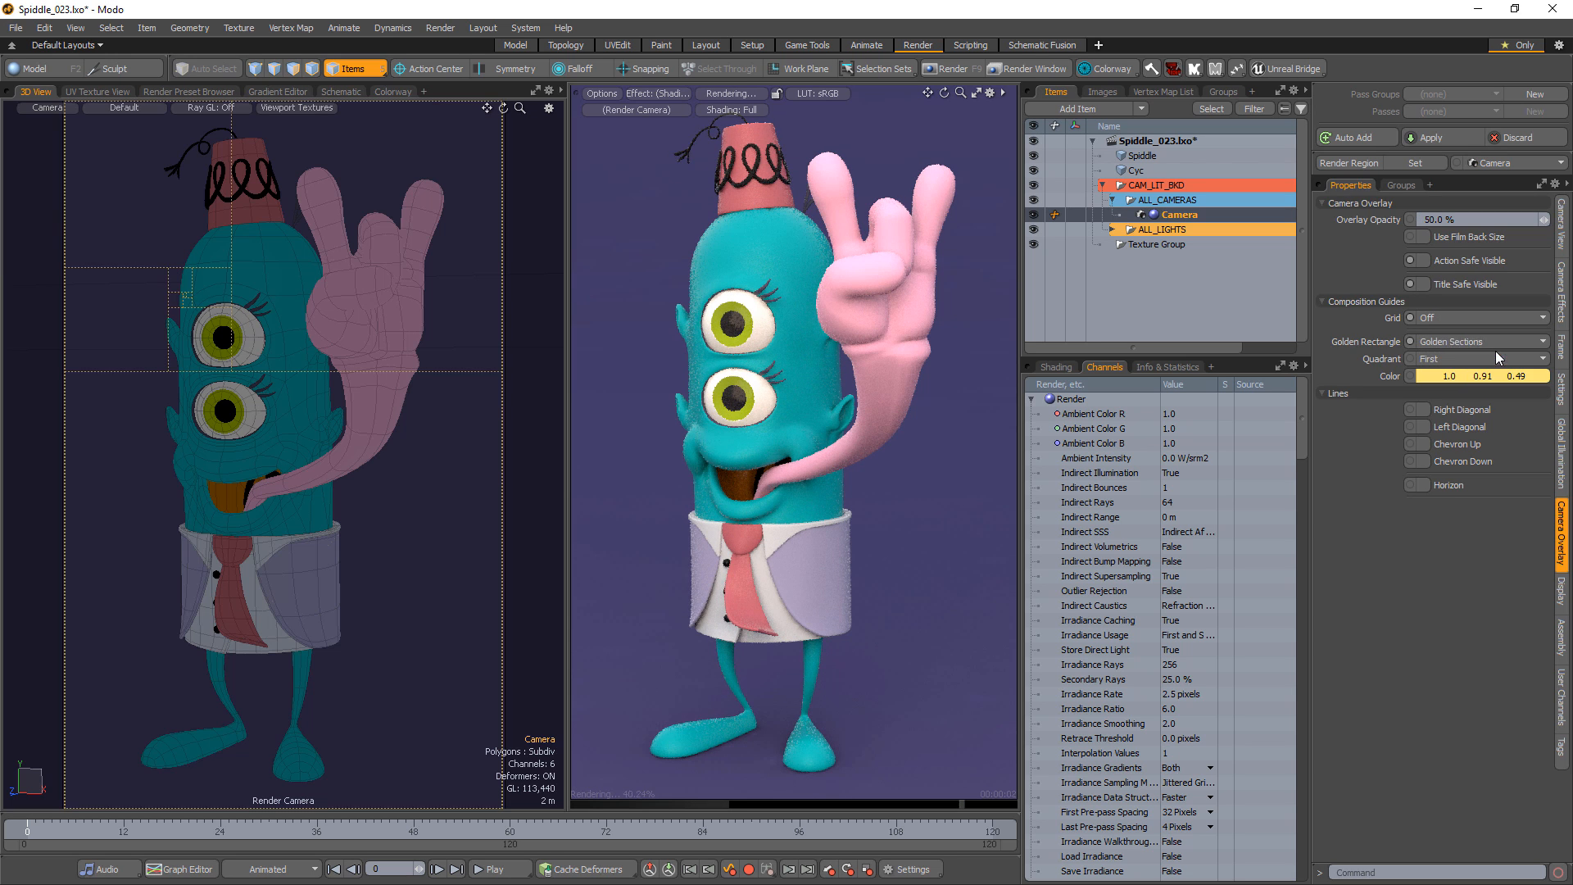
- Add the golden spiral with a different quadrant, then replace it with a Right Diagonal line guide
click(1474, 341)
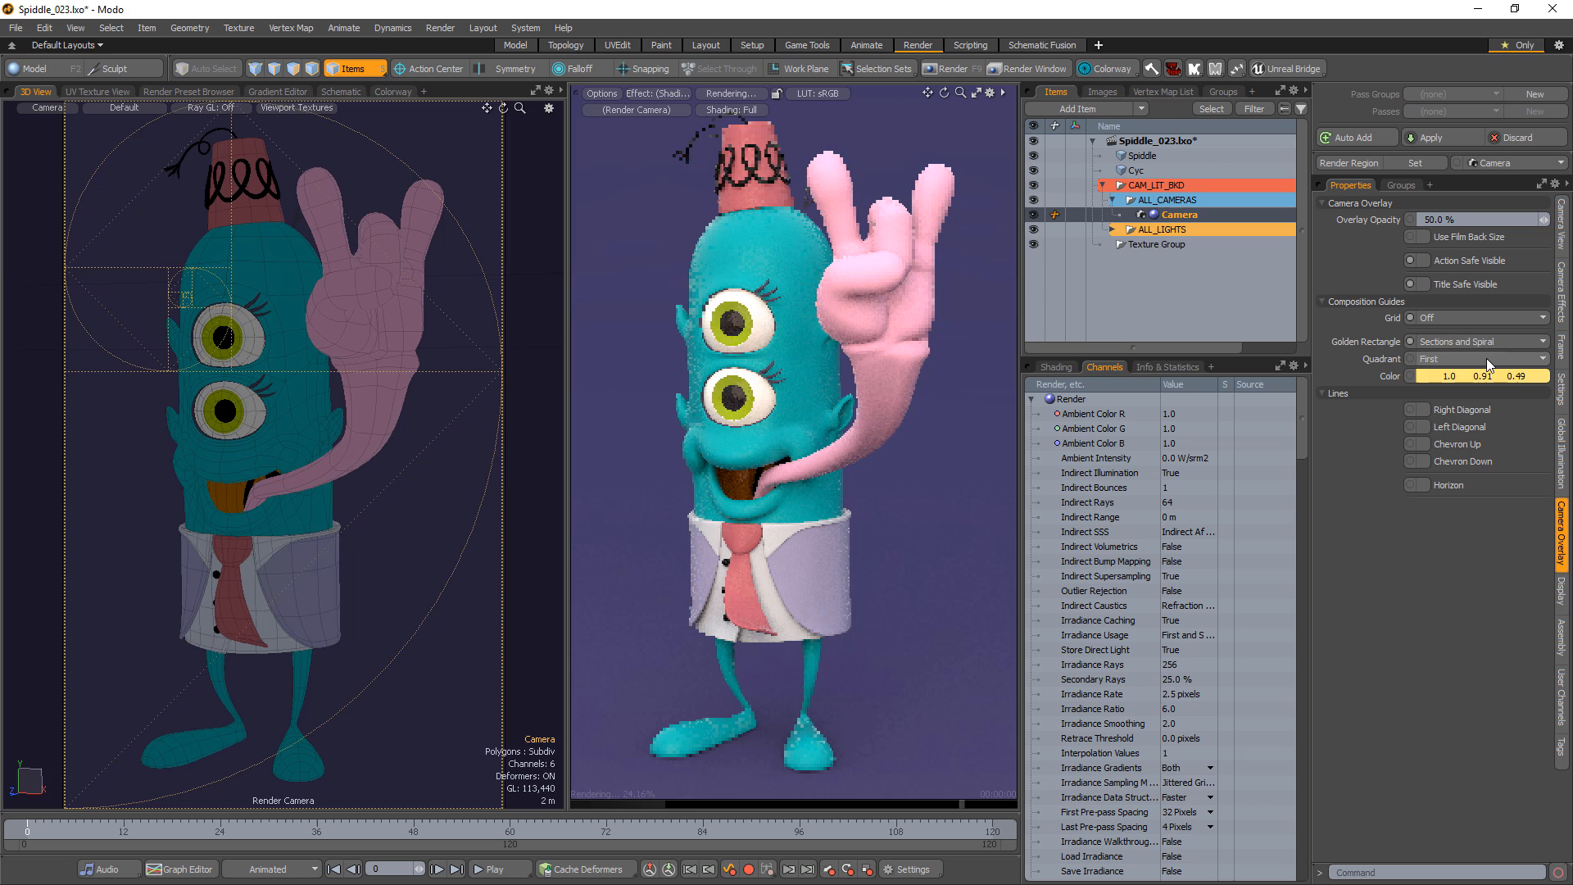
click(1475, 359)
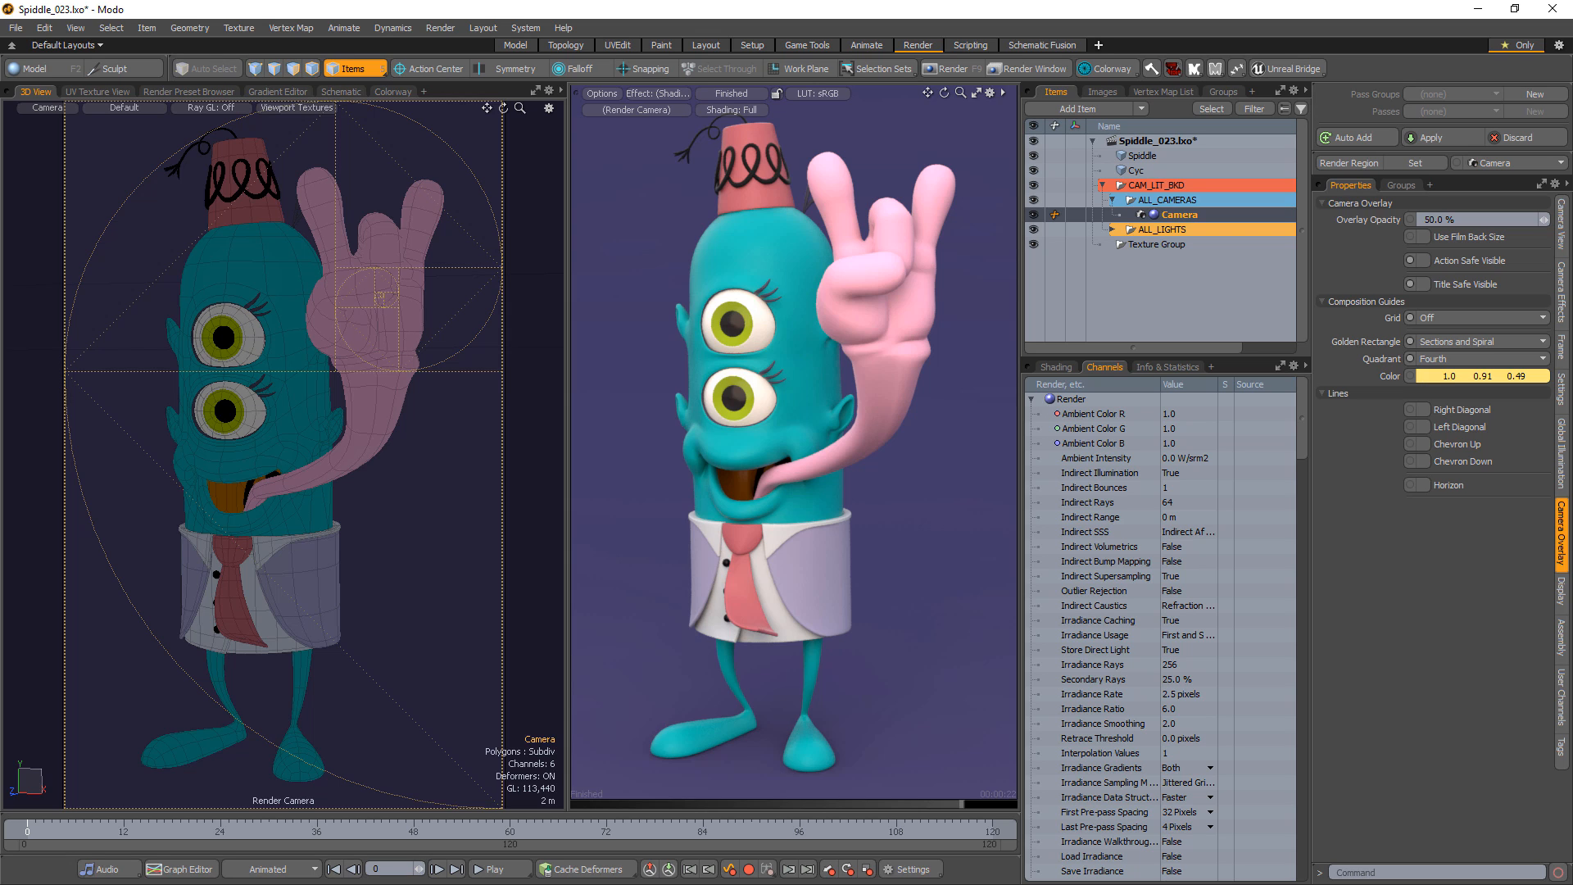
click(1474, 318)
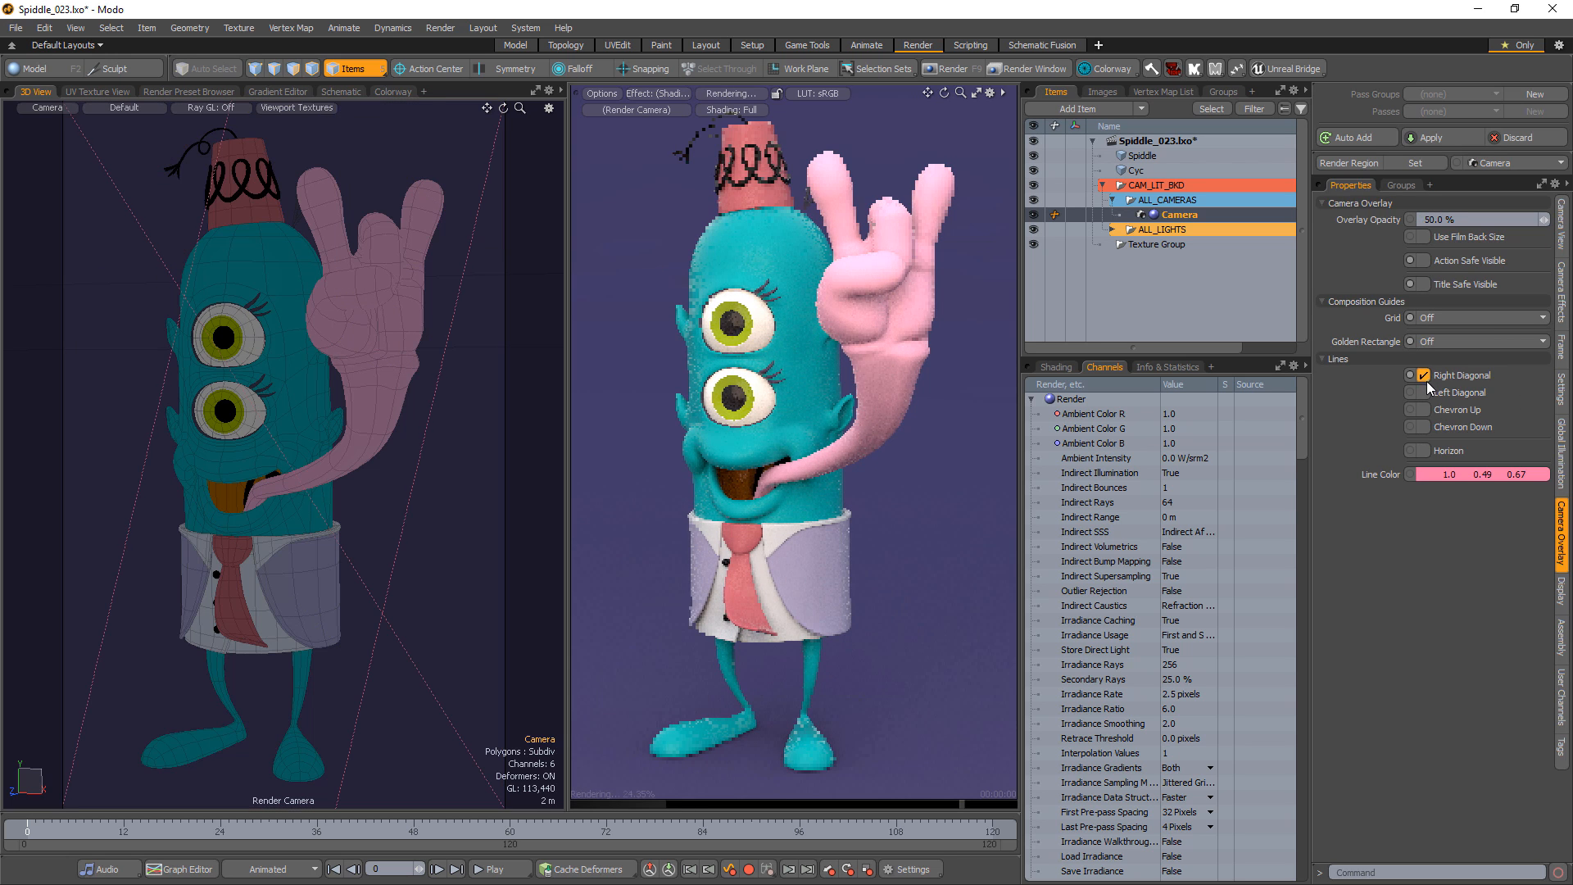
- Enable Chevron Up, Chevron Down and Horizon line guides on the camera overlay
click(1422, 410)
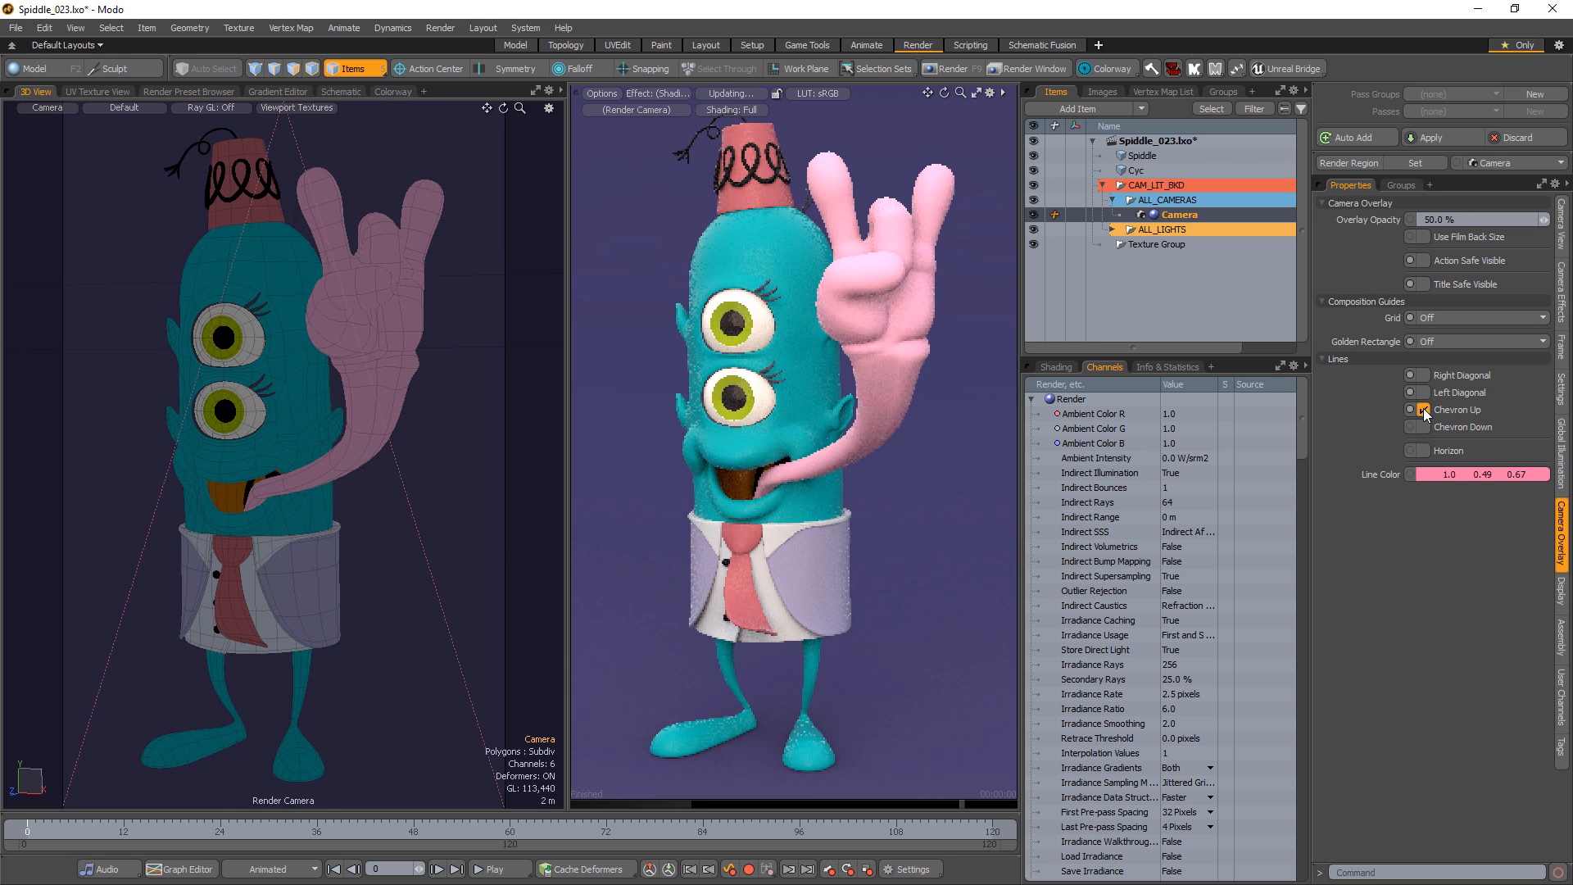
click(1422, 410)
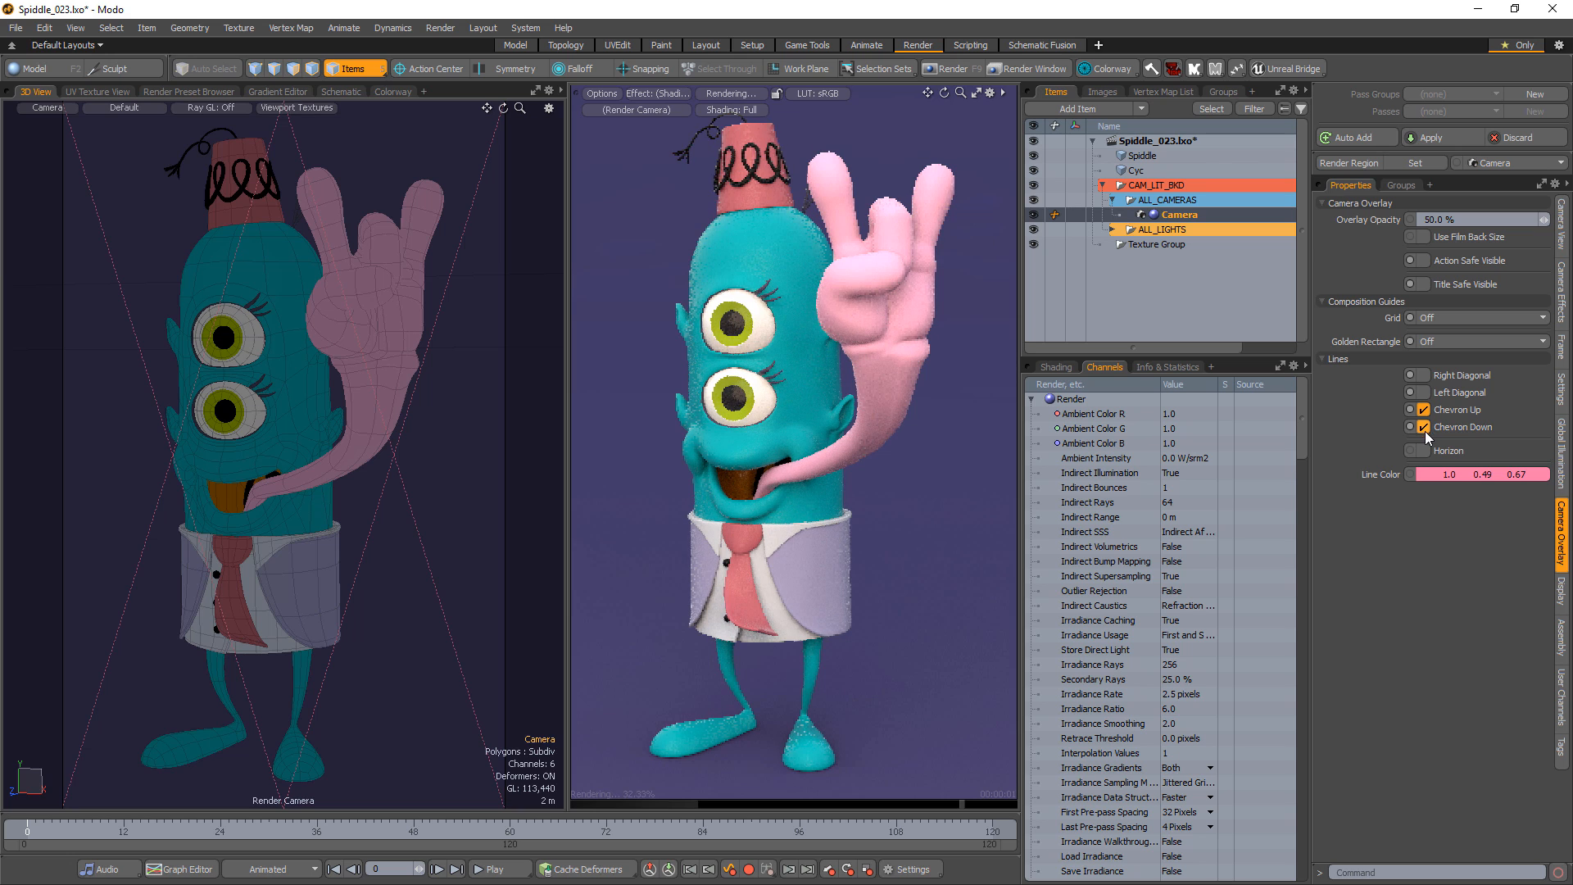
click(1415, 449)
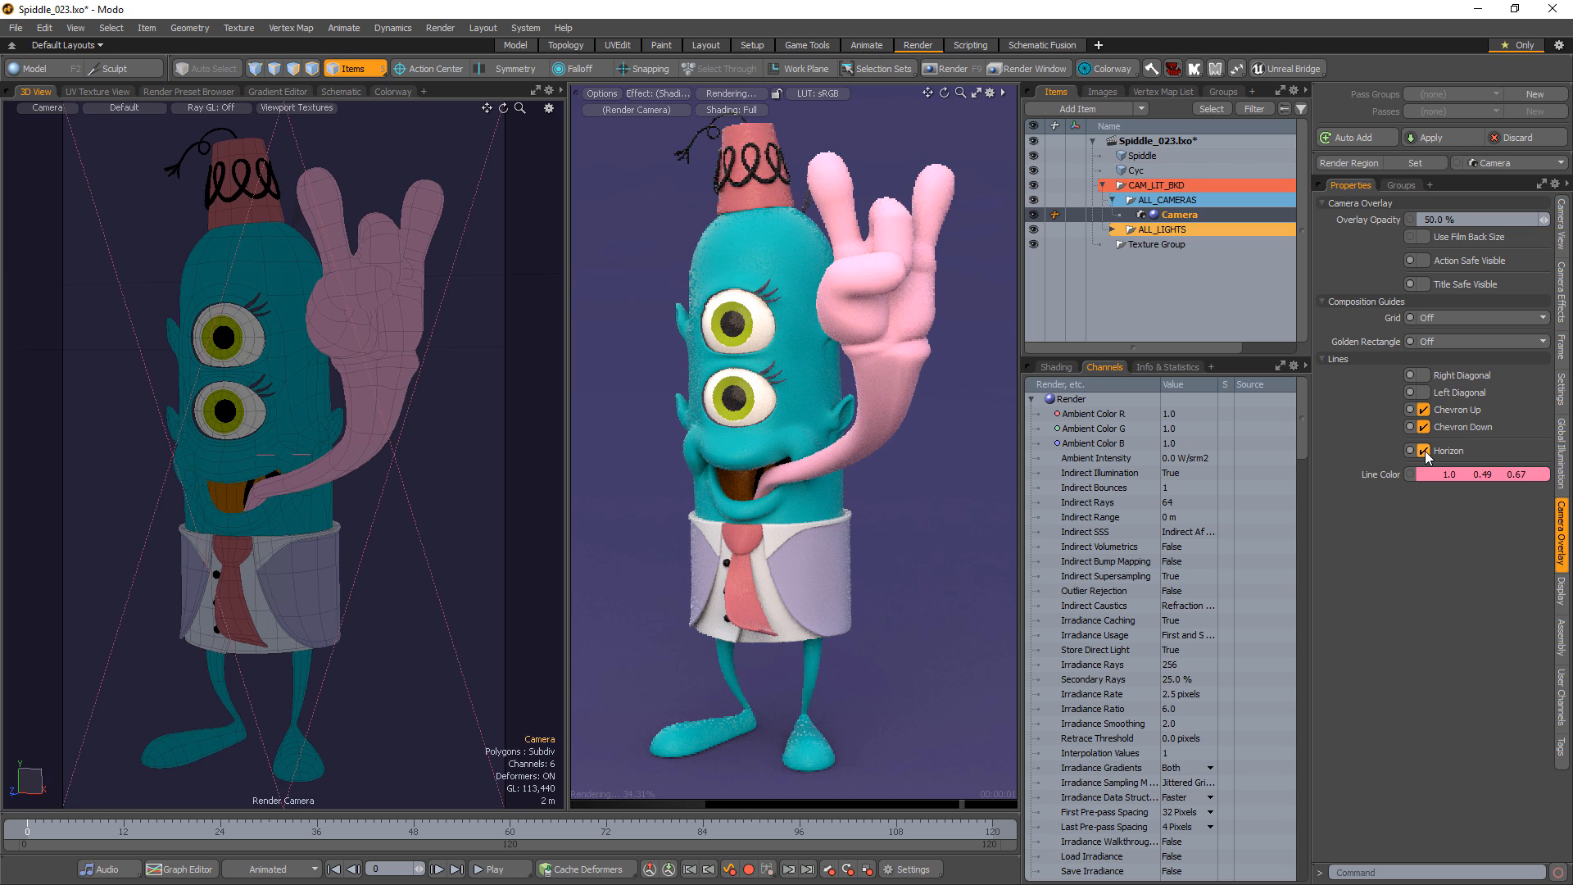